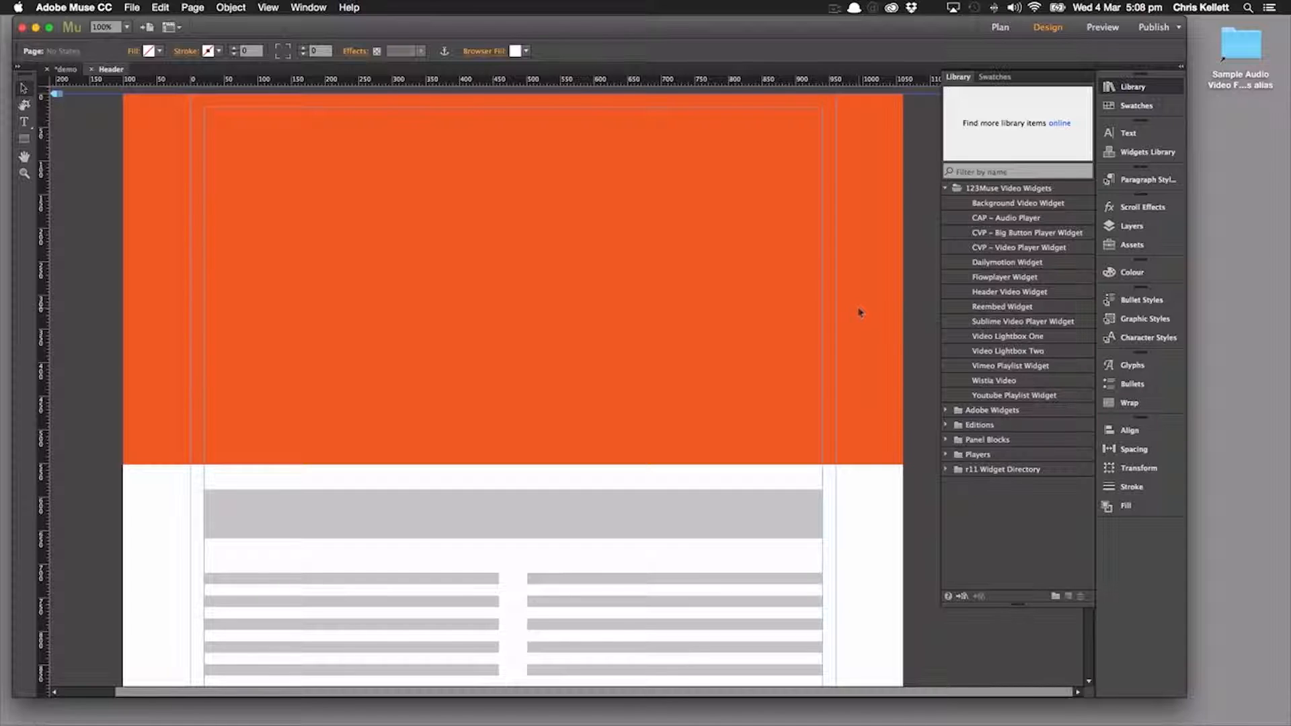
pyautogui.moveTo(1015, 292)
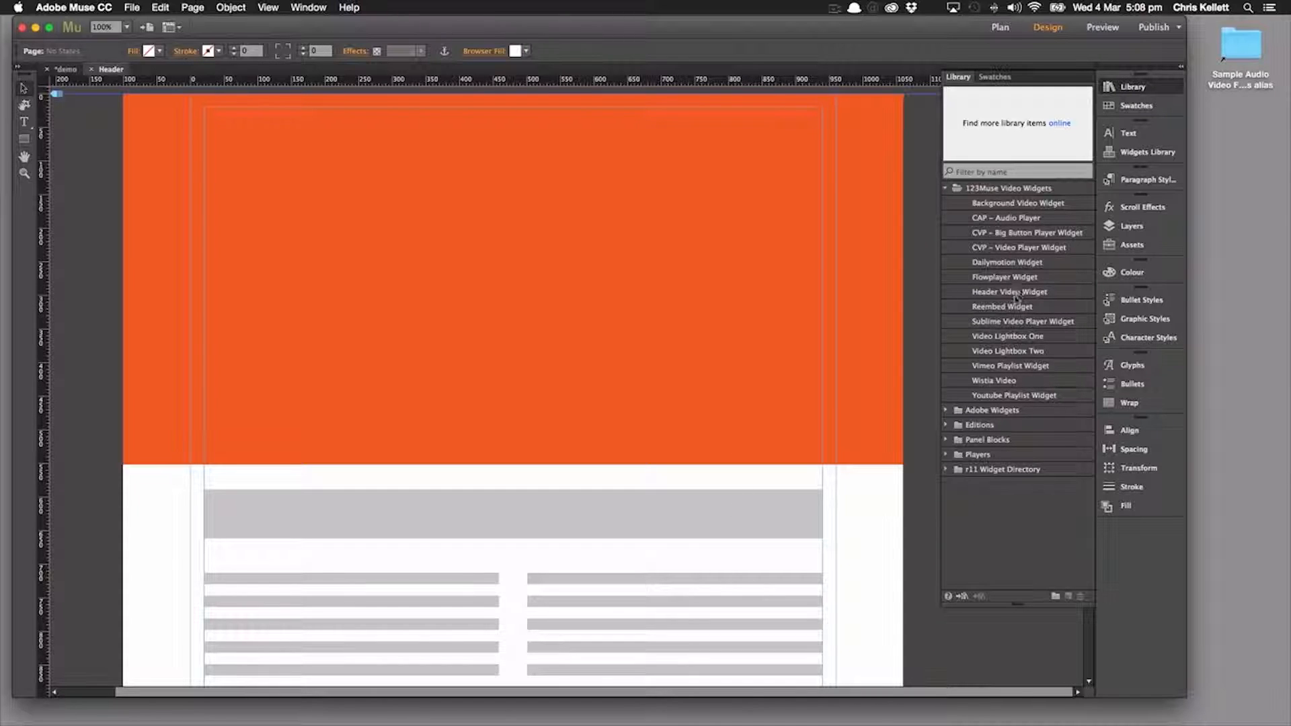
# Step: Place the 123Muse Header Video Widget across the top of the page from the Library
pyautogui.click(1010, 292)
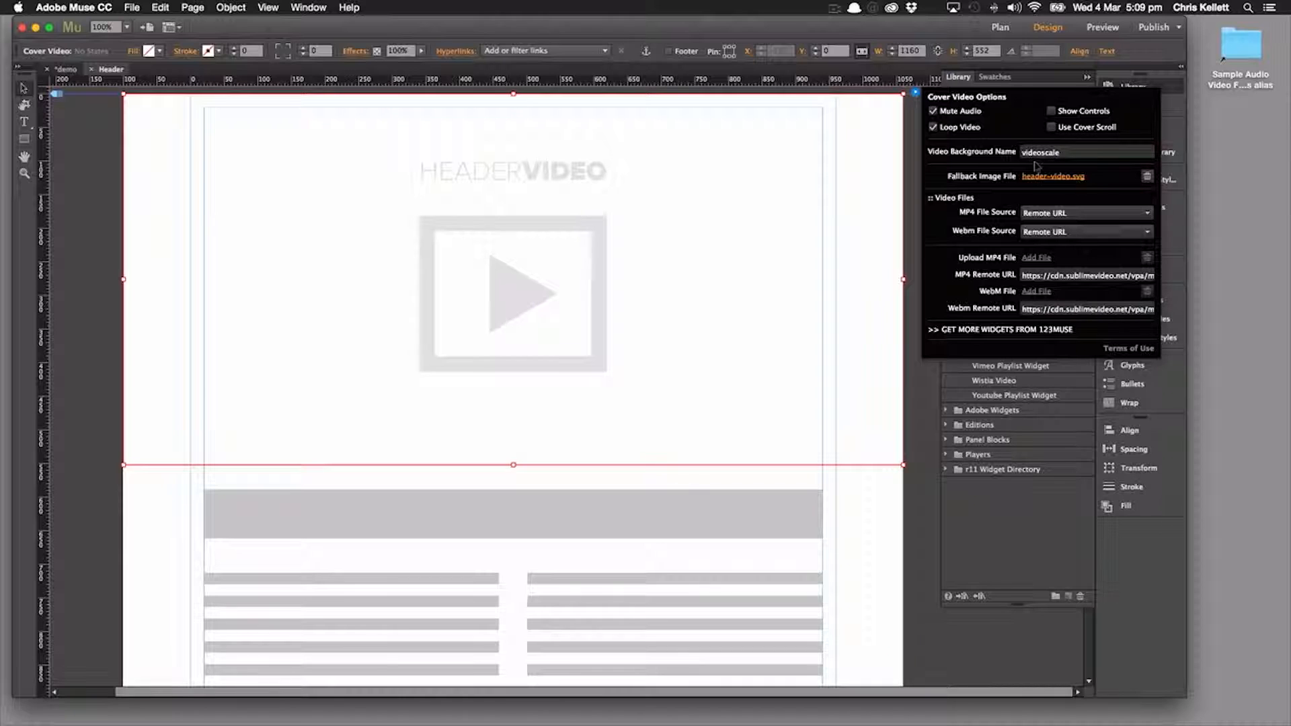
pyautogui.moveTo(575, 264)
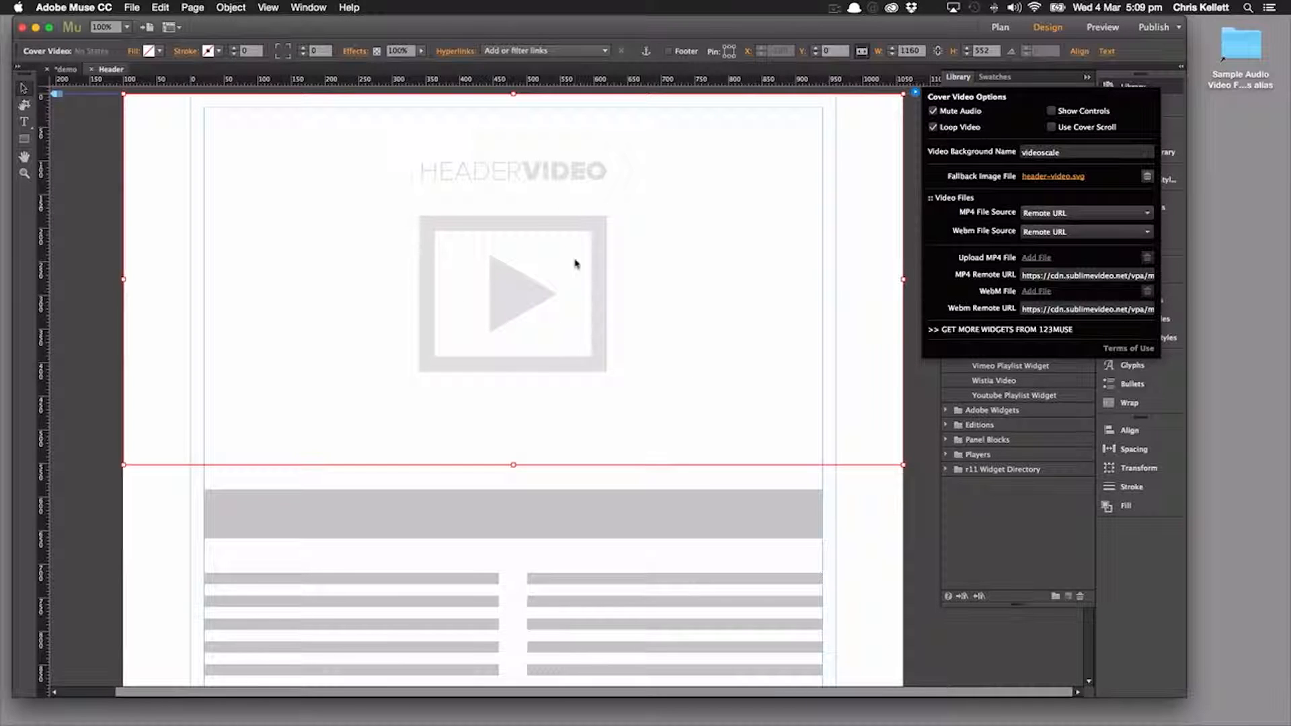
pyautogui.moveTo(571, 435)
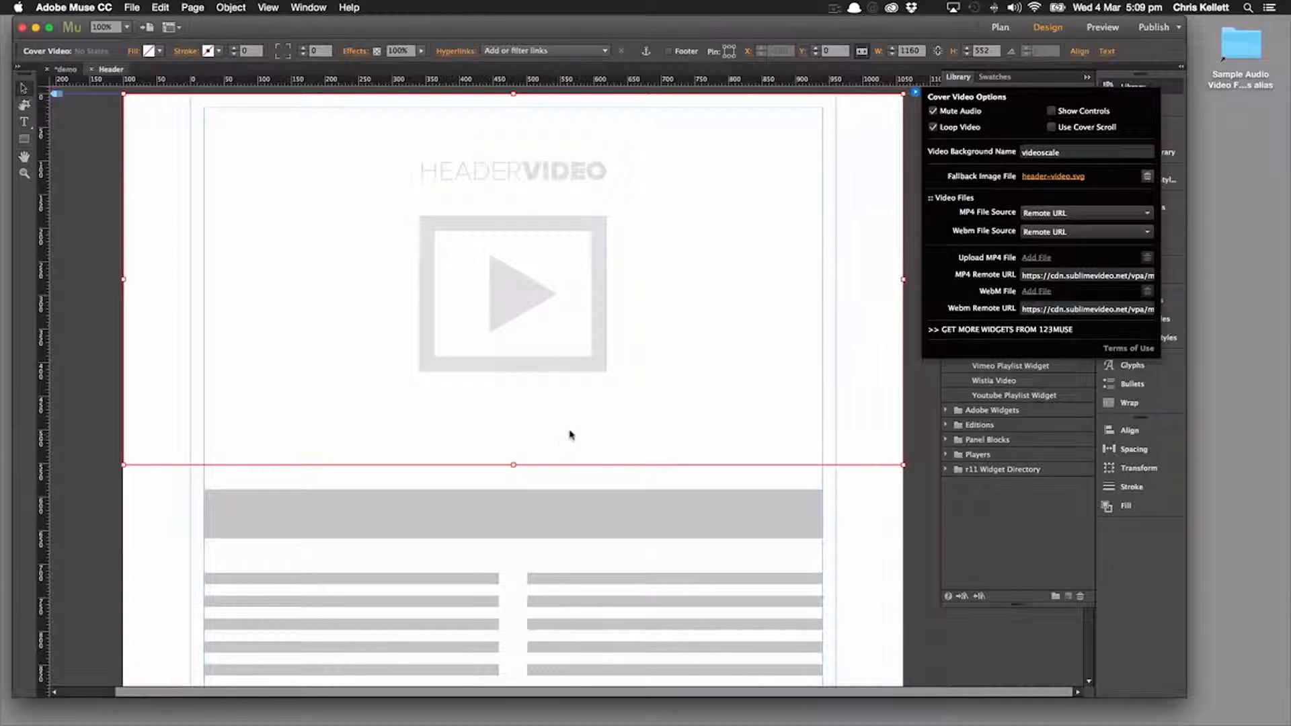
pyautogui.moveTo(593, 553)
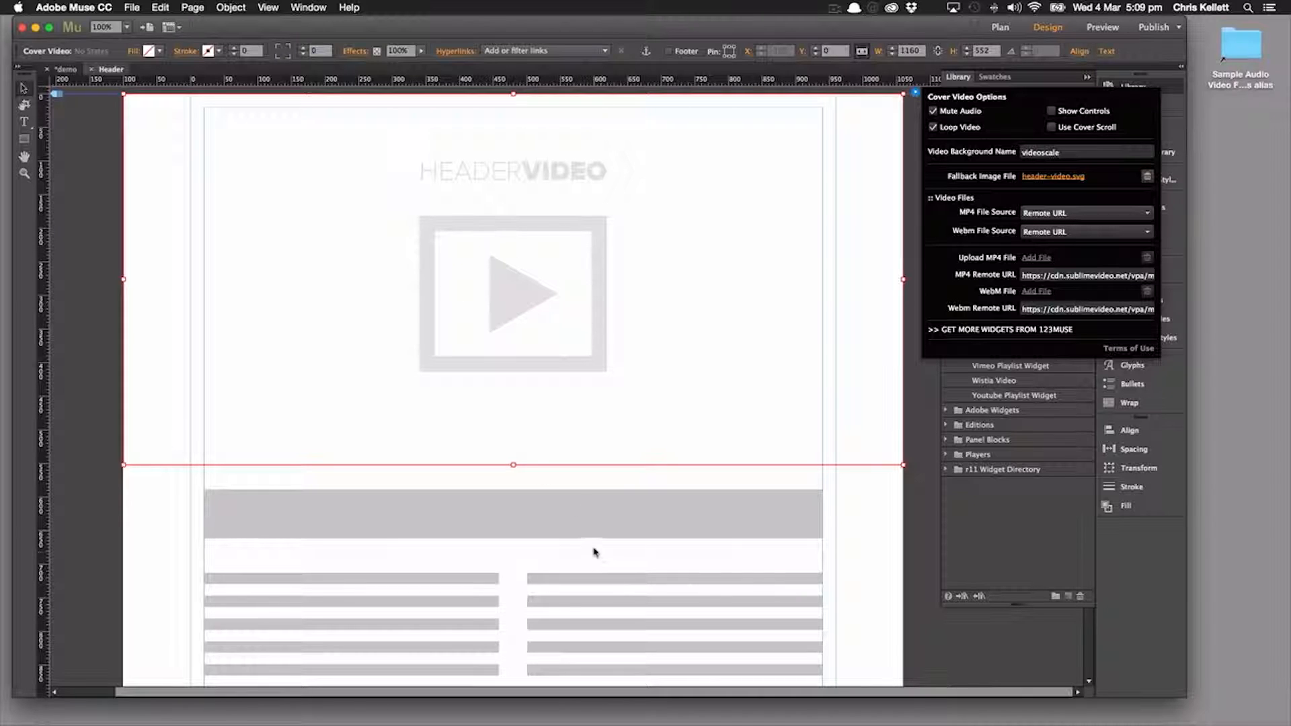
pyautogui.moveTo(635, 401)
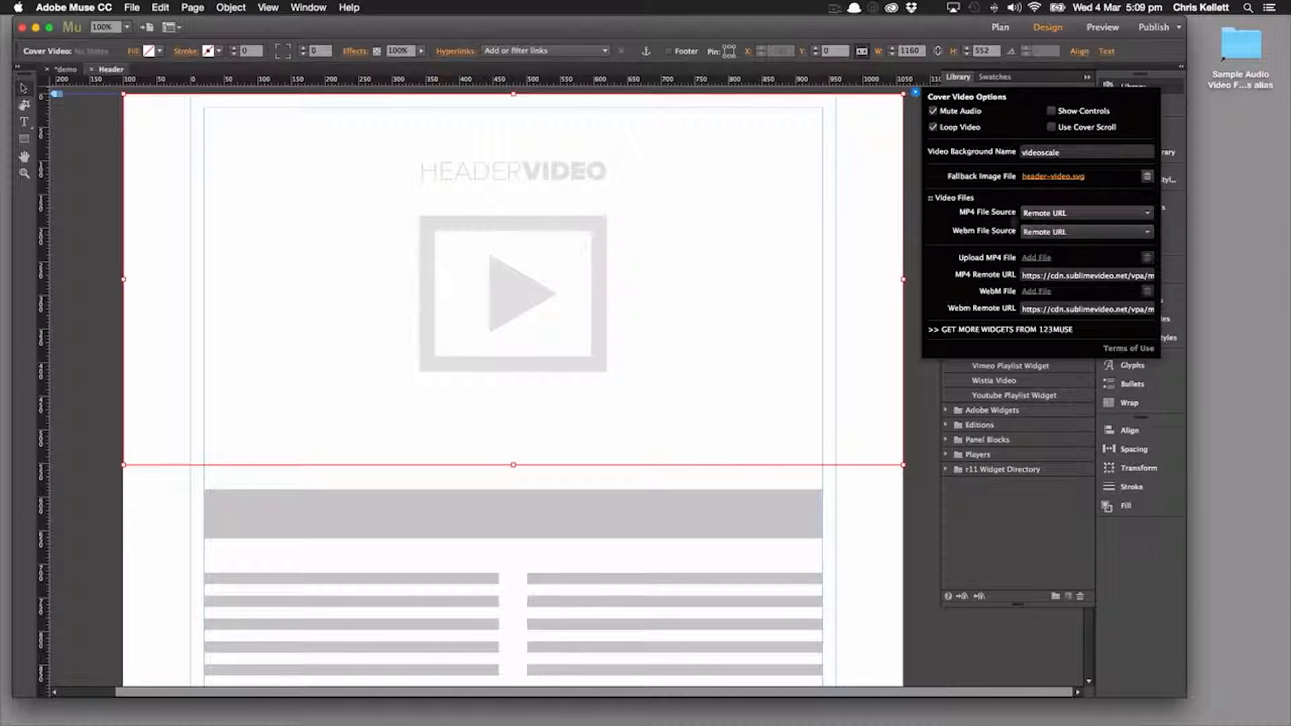
pyautogui.click(1087, 213)
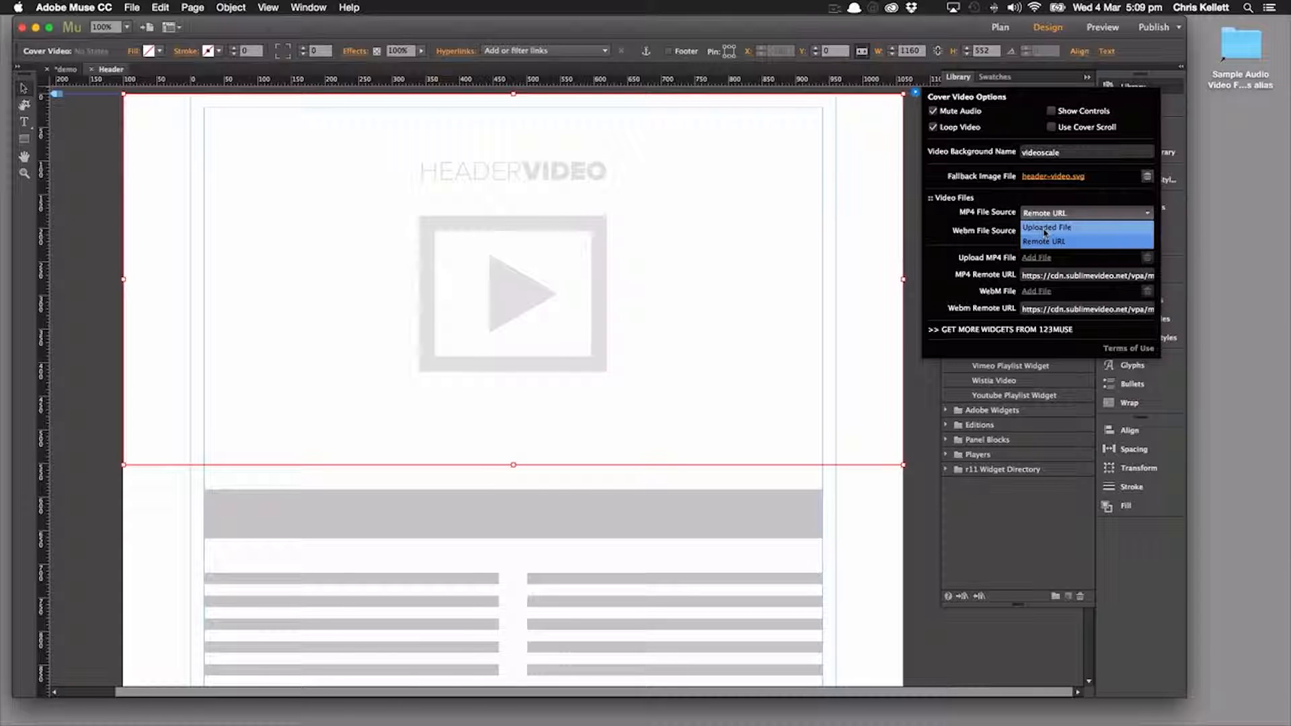
pyautogui.click(1048, 227)
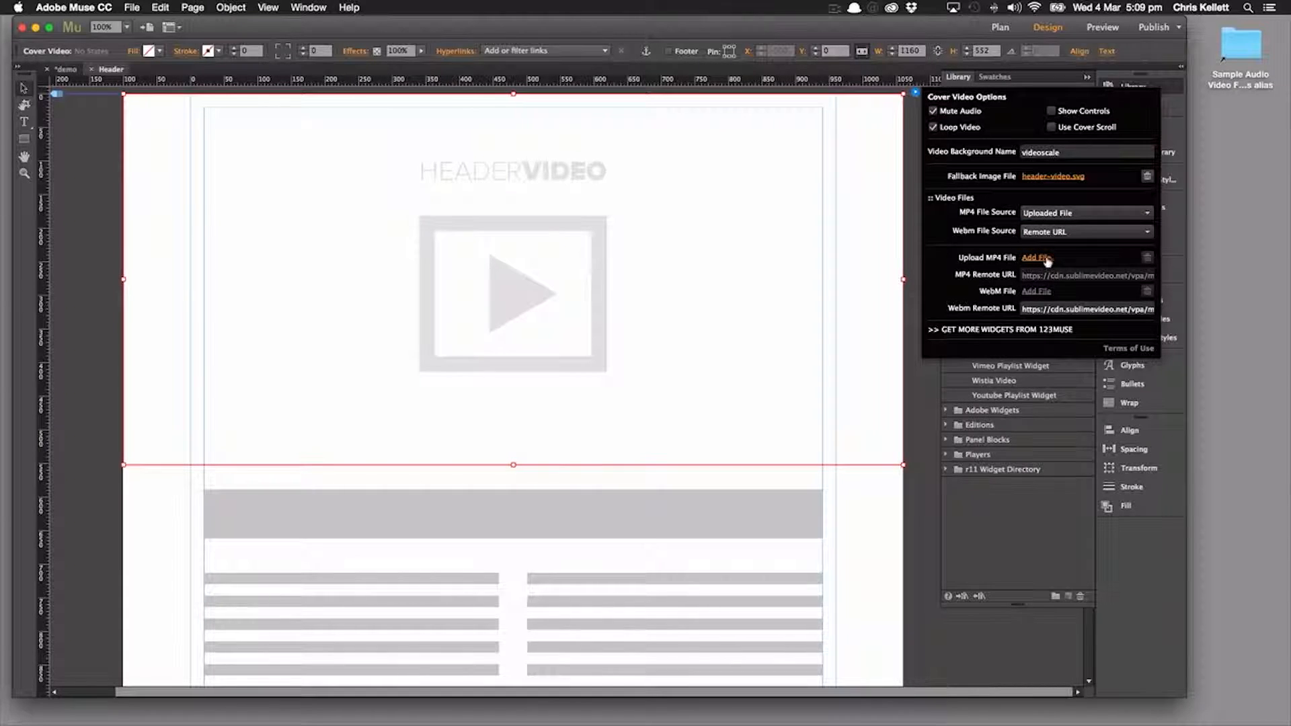
pyautogui.click(1036, 257)
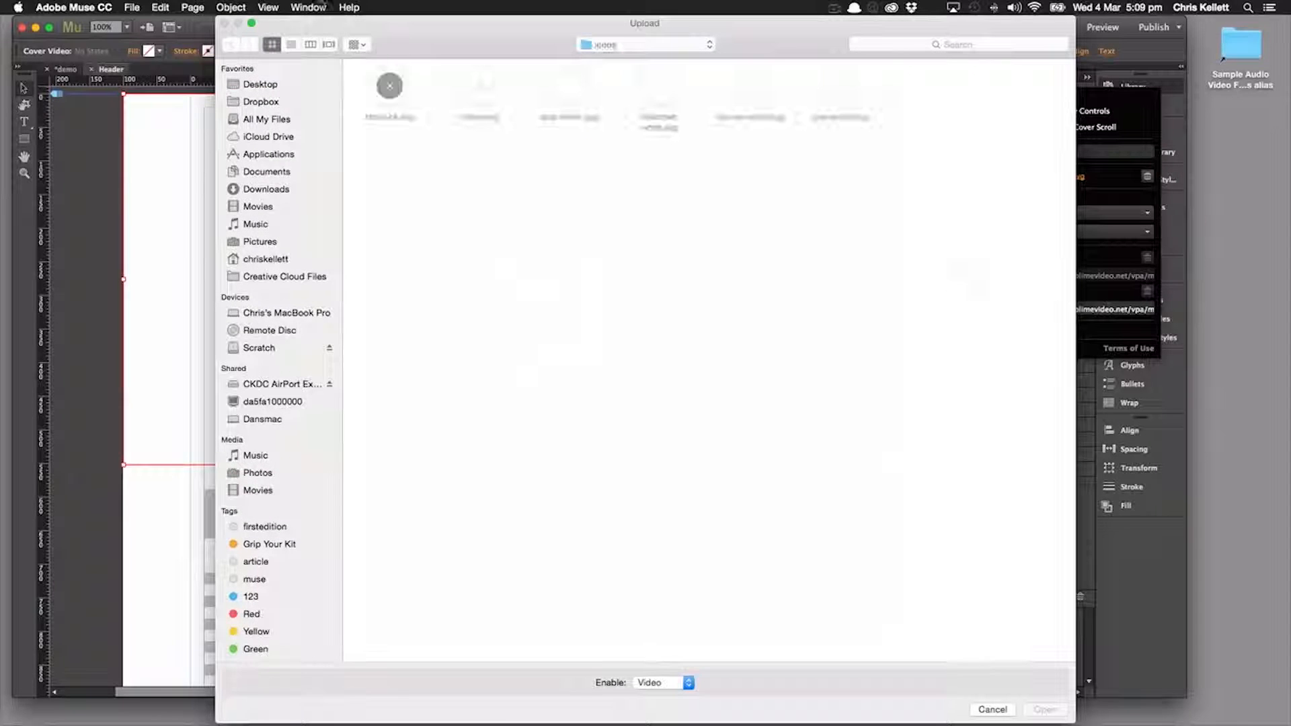
pyautogui.click(644, 44)
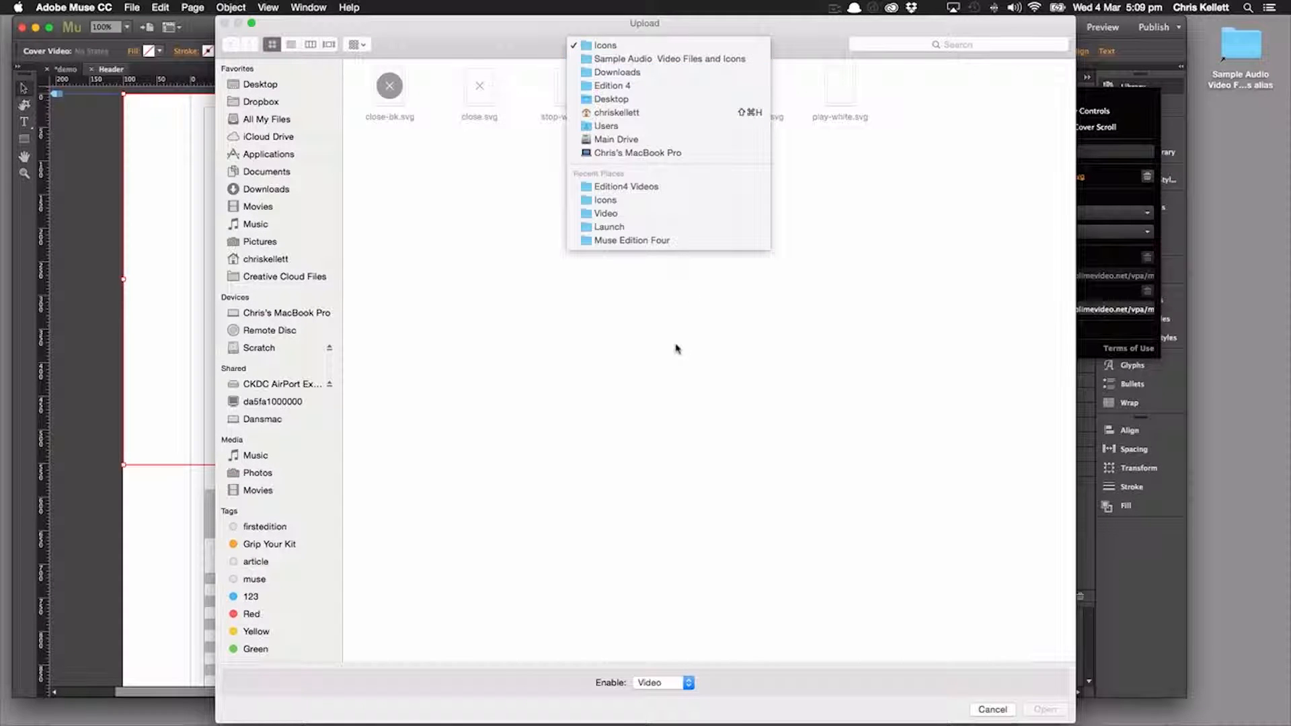
pyautogui.click(603, 45)
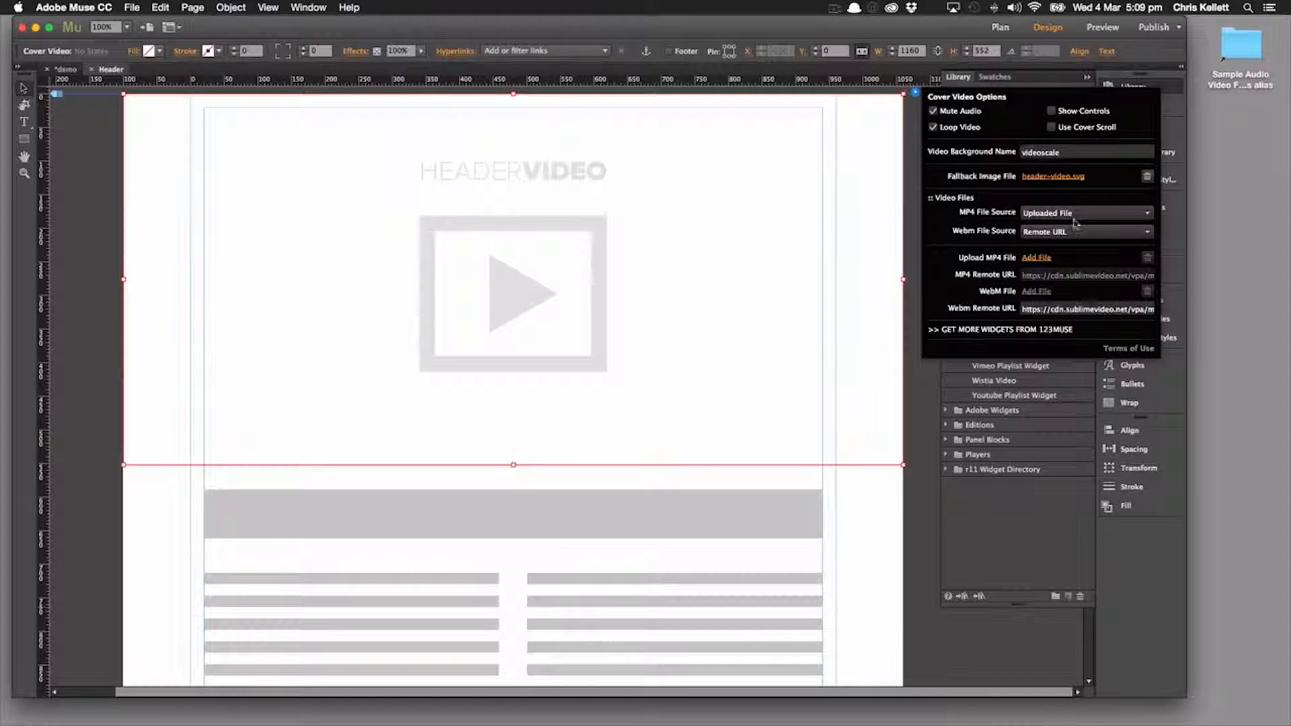
pyautogui.click(1086, 212)
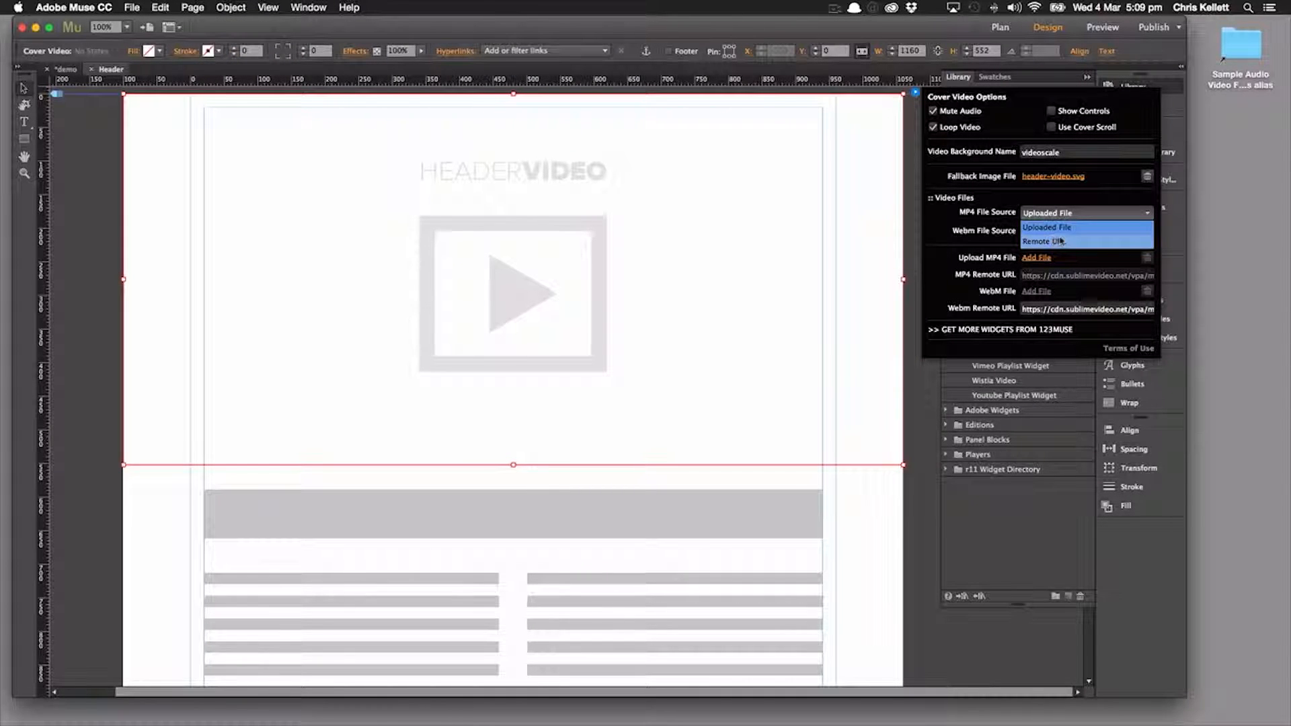
pyautogui.click(1043, 241)
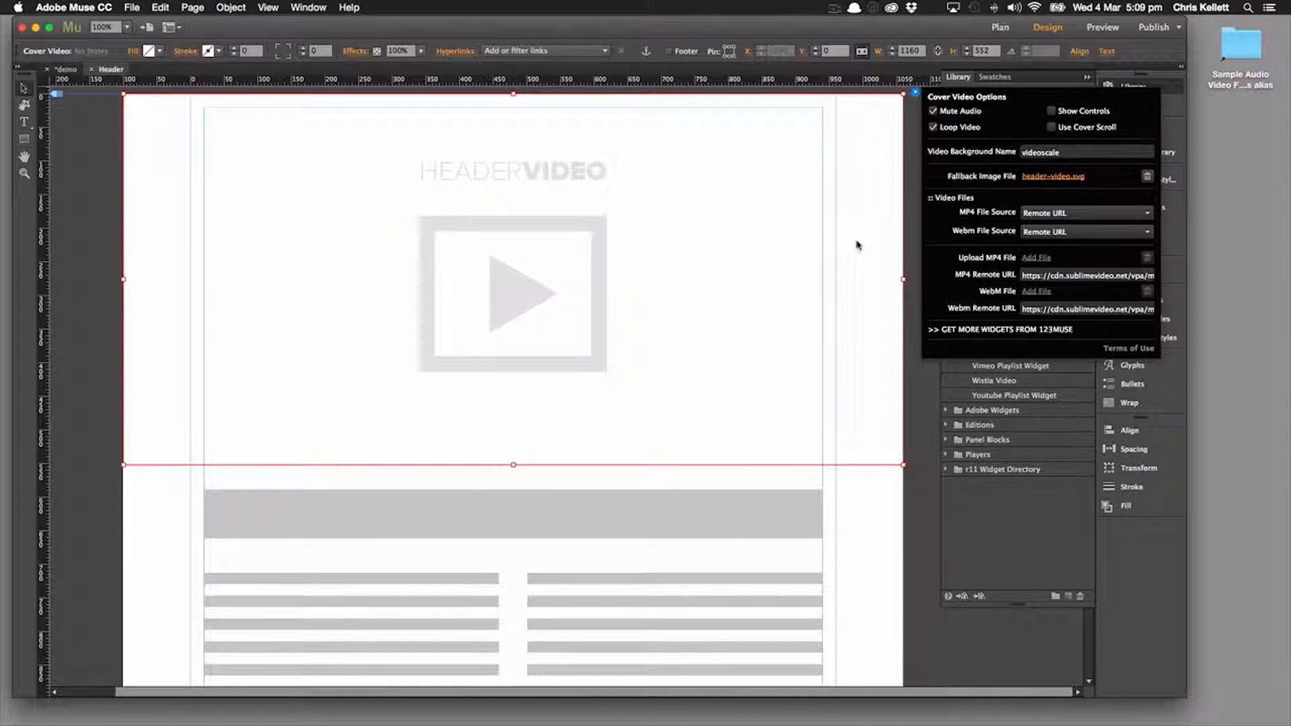
pyautogui.moveTo(616, 313)
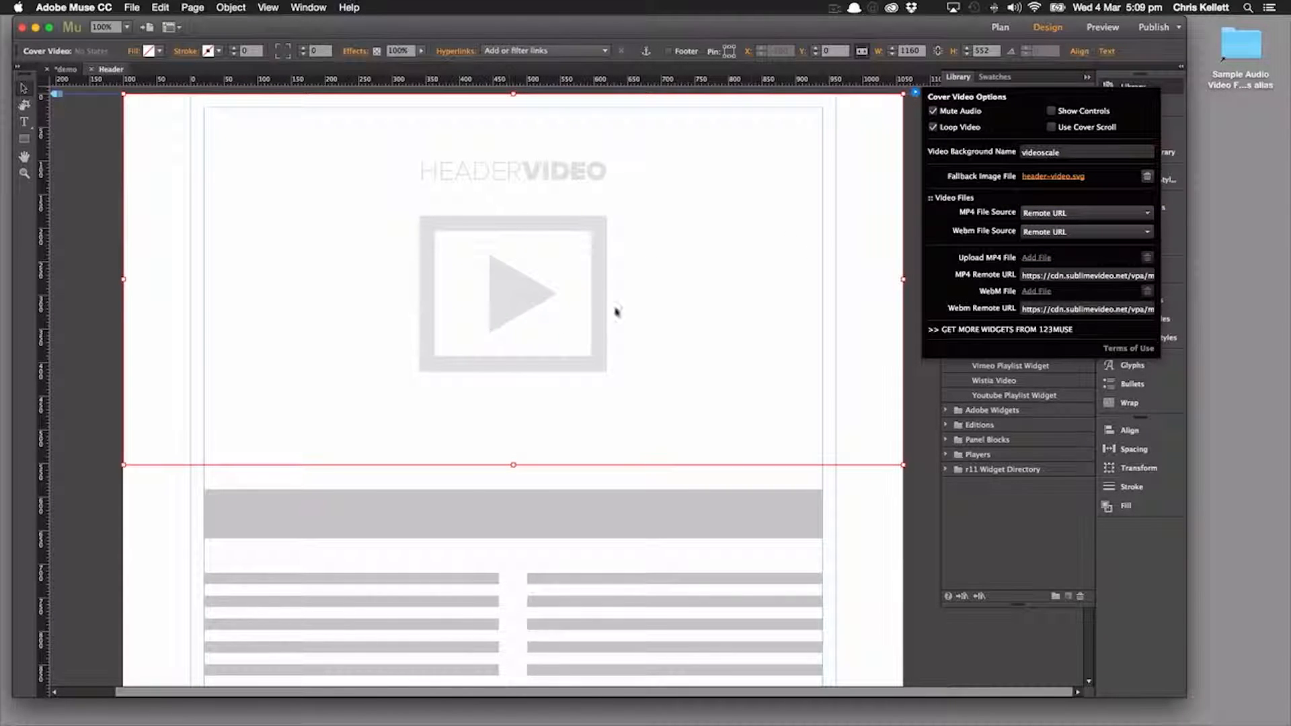
pyautogui.moveTo(1053, 177)
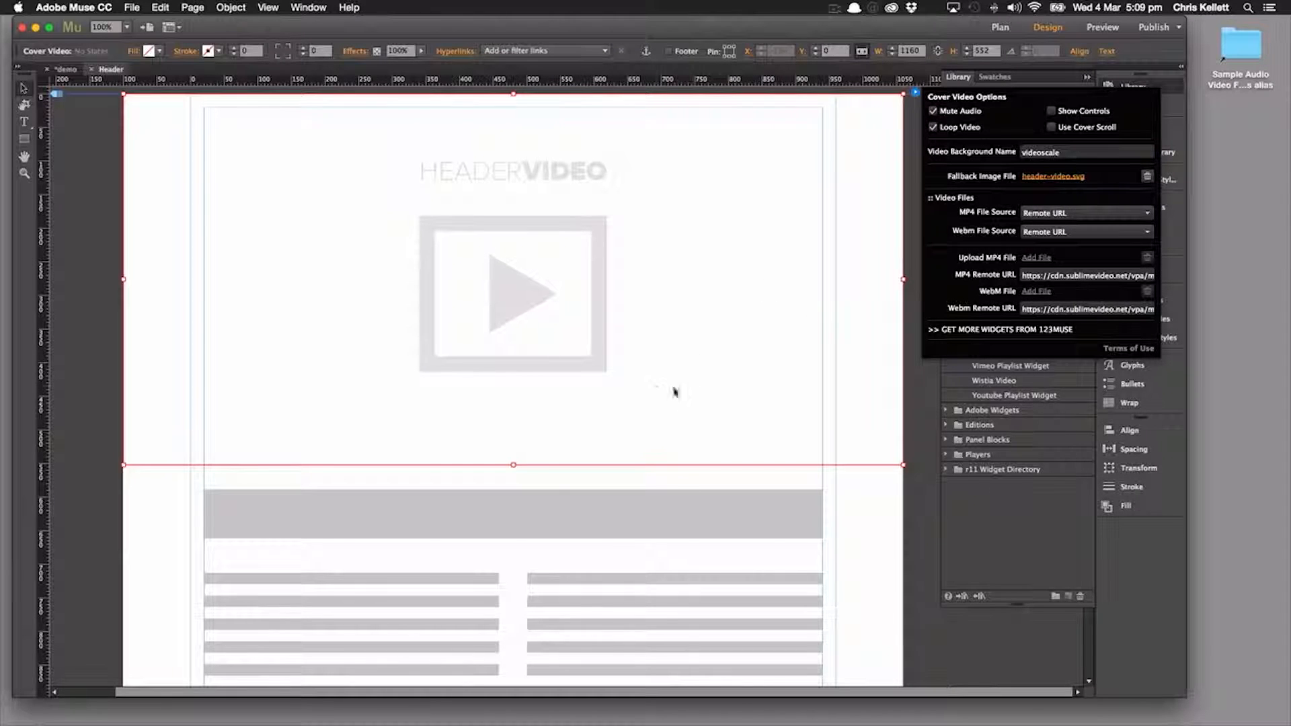
pyautogui.moveTo(1084, 183)
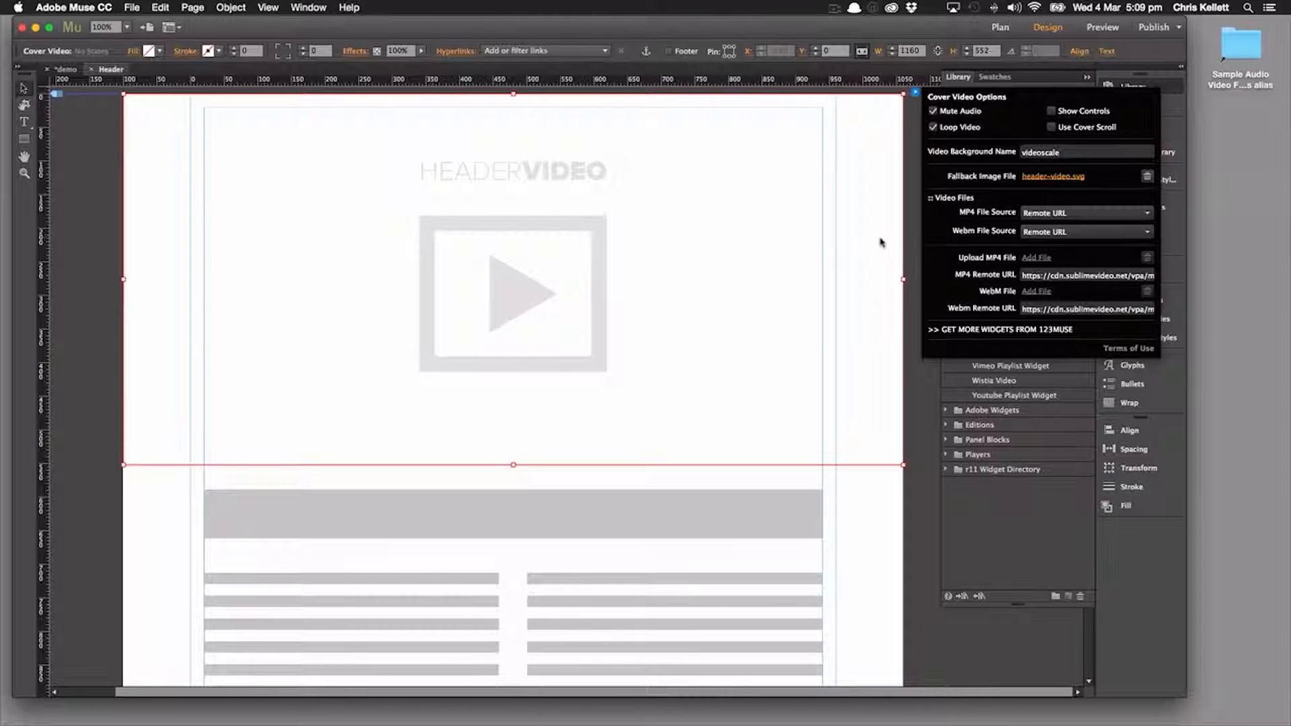
pyautogui.moveTo(726, 322)
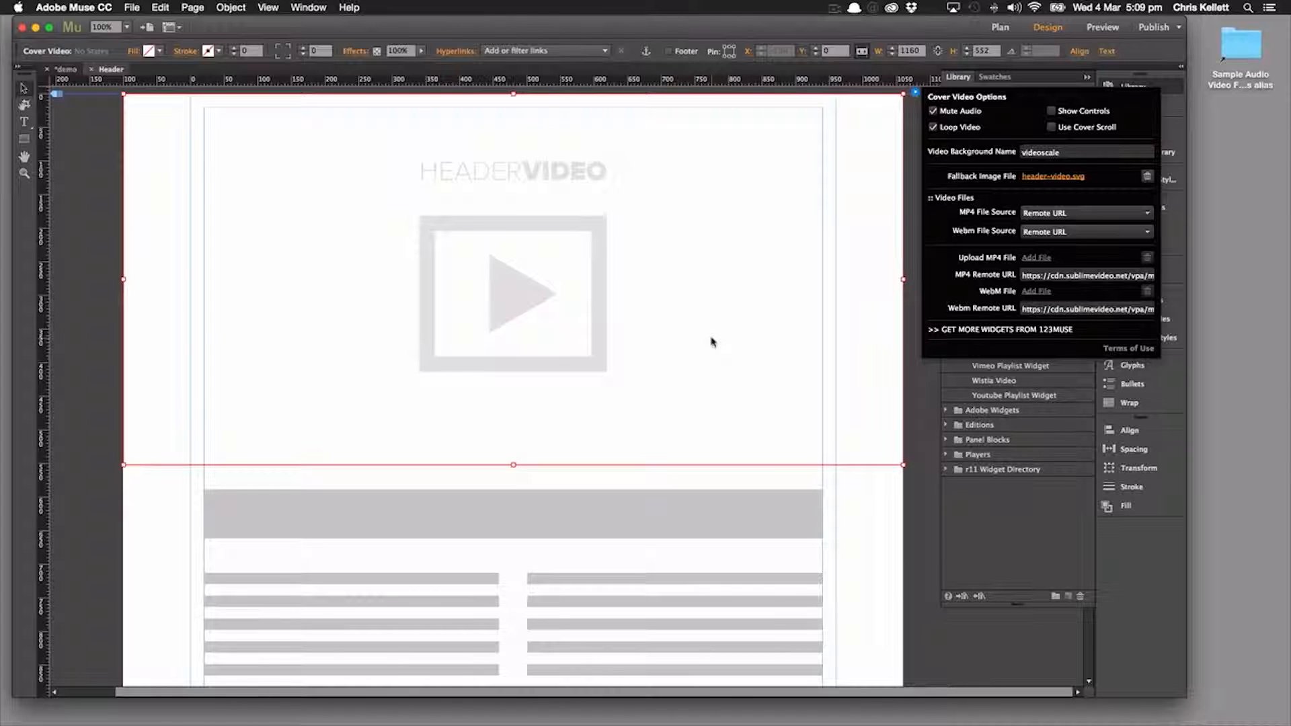
pyautogui.moveTo(700, 326)
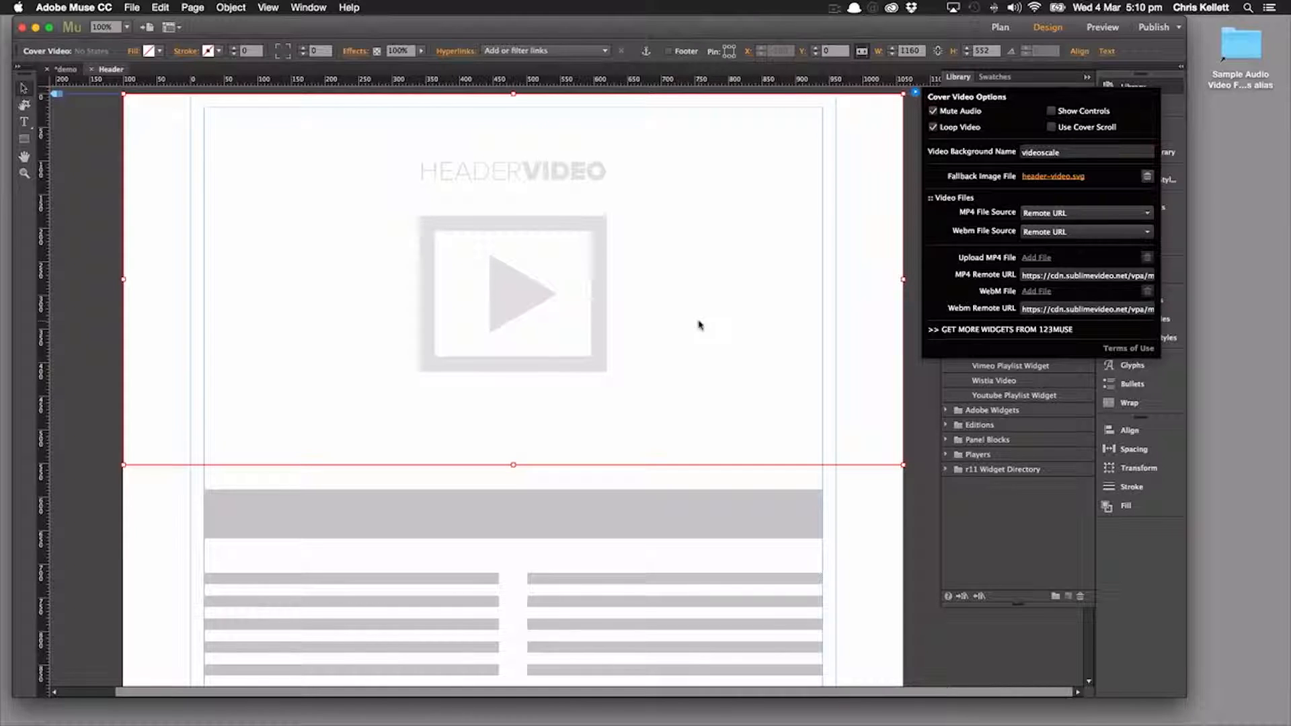
pyautogui.moveTo(683, 344)
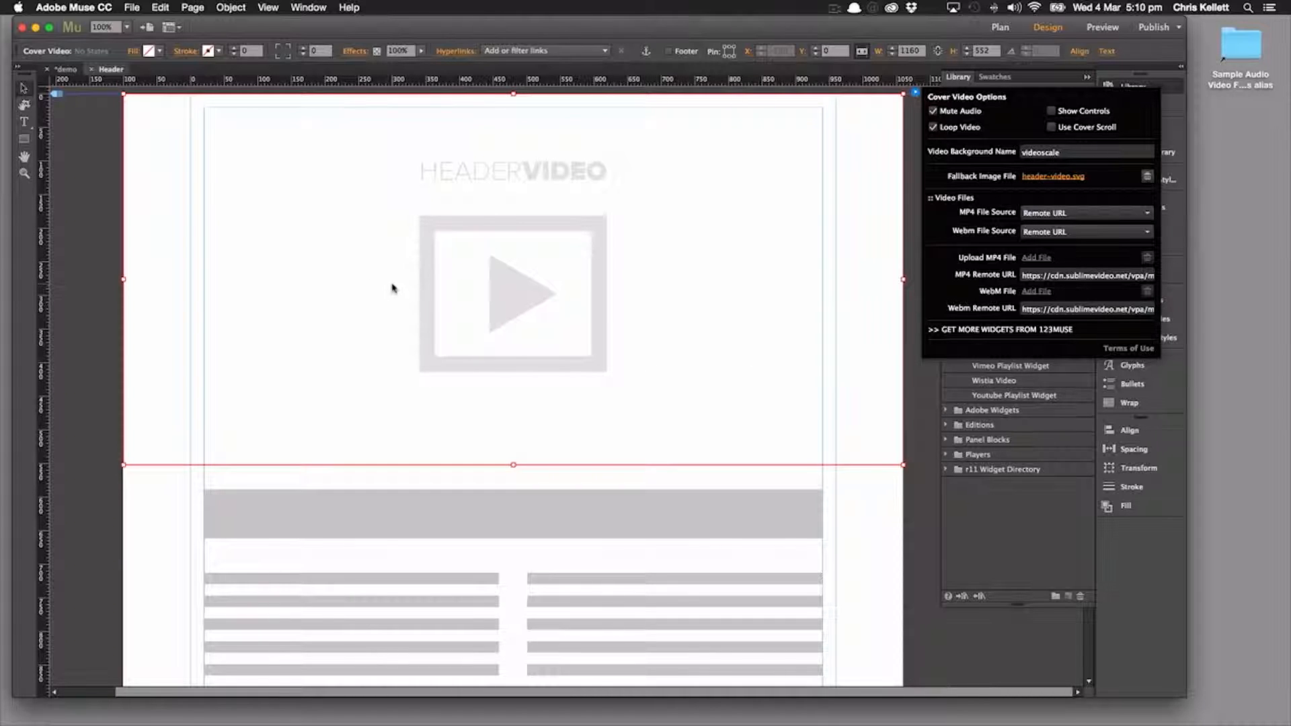
pyautogui.moveTo(745, 378)
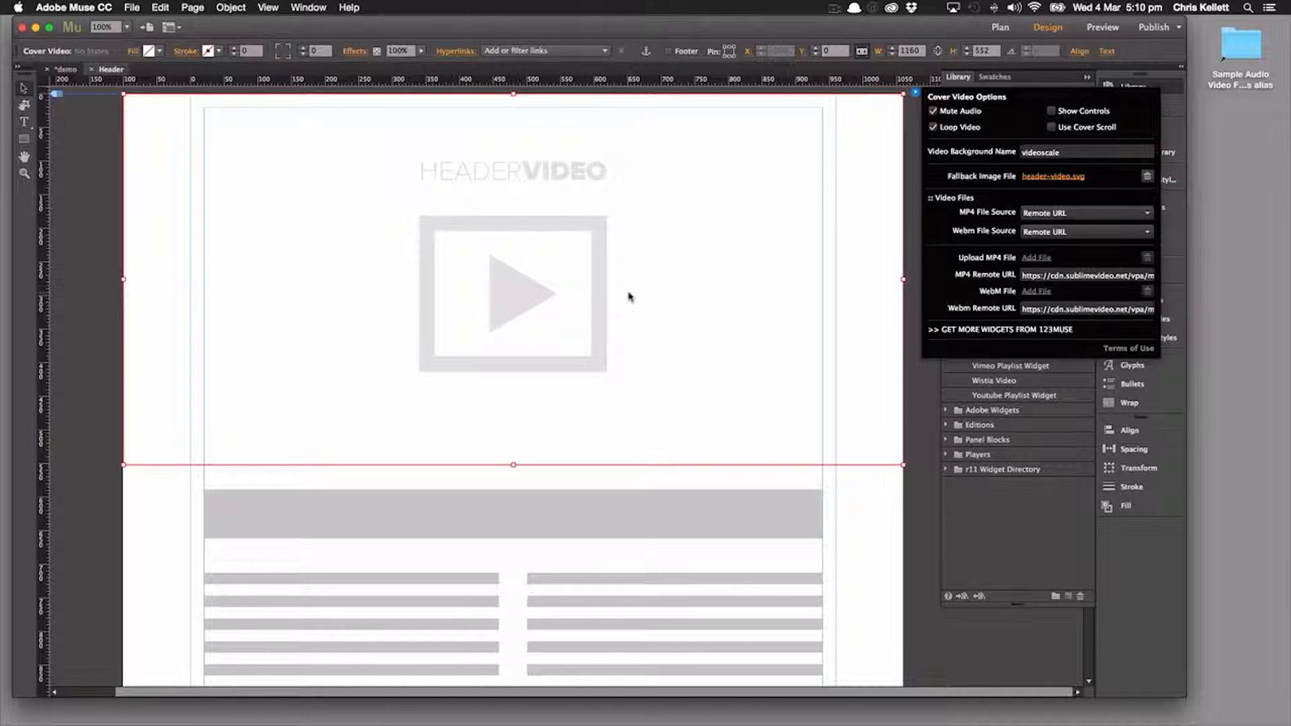
pyautogui.moveTo(805, 298)
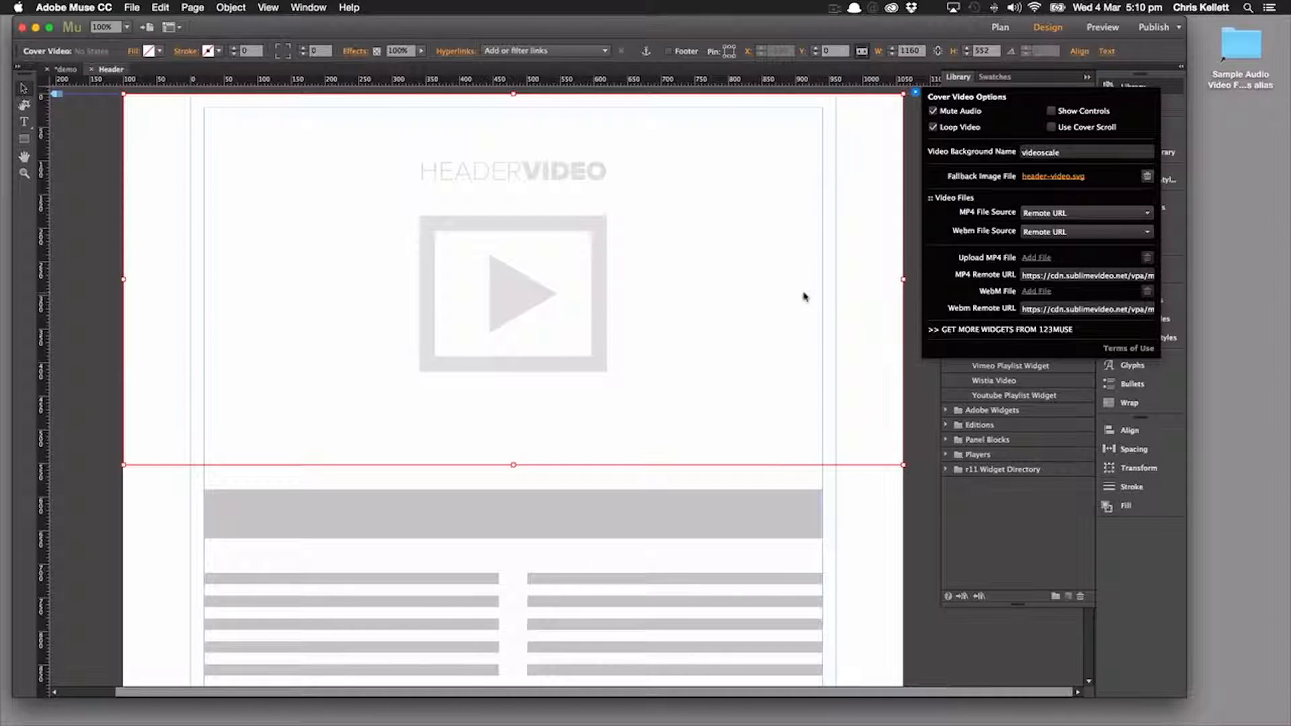
pyautogui.moveTo(828, 282)
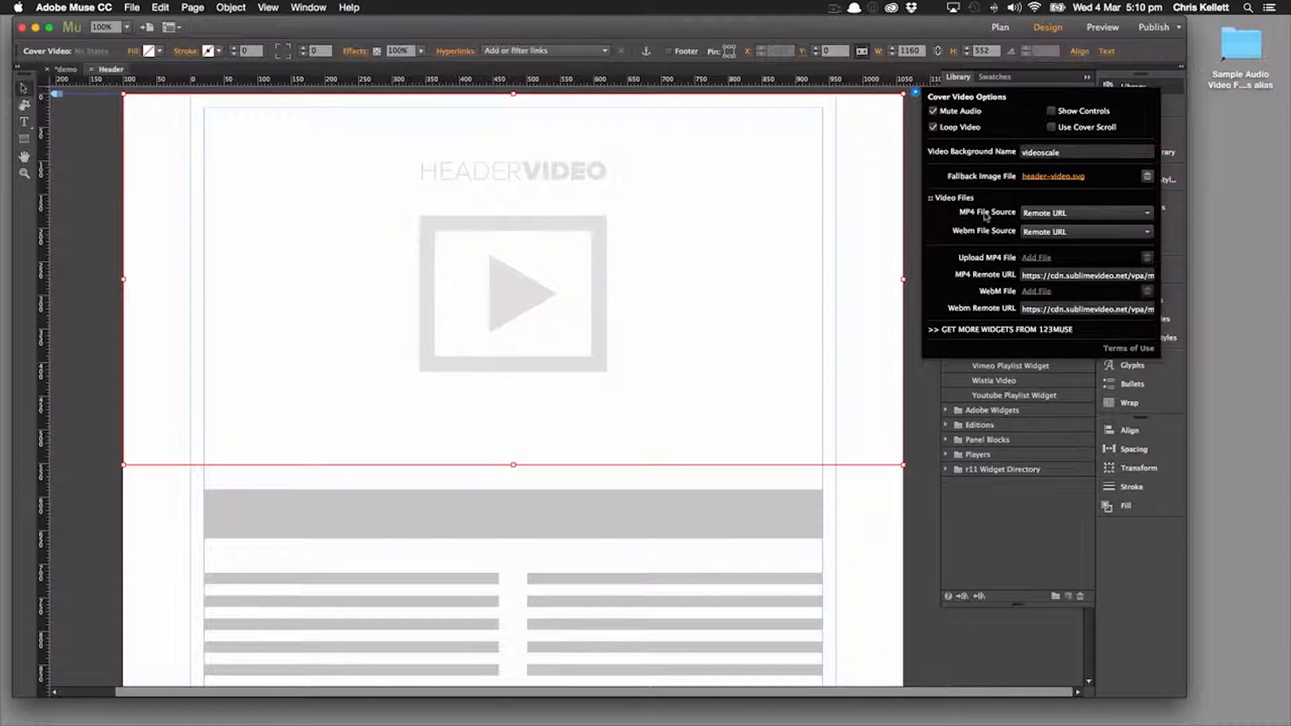
pyautogui.moveTo(672, 295)
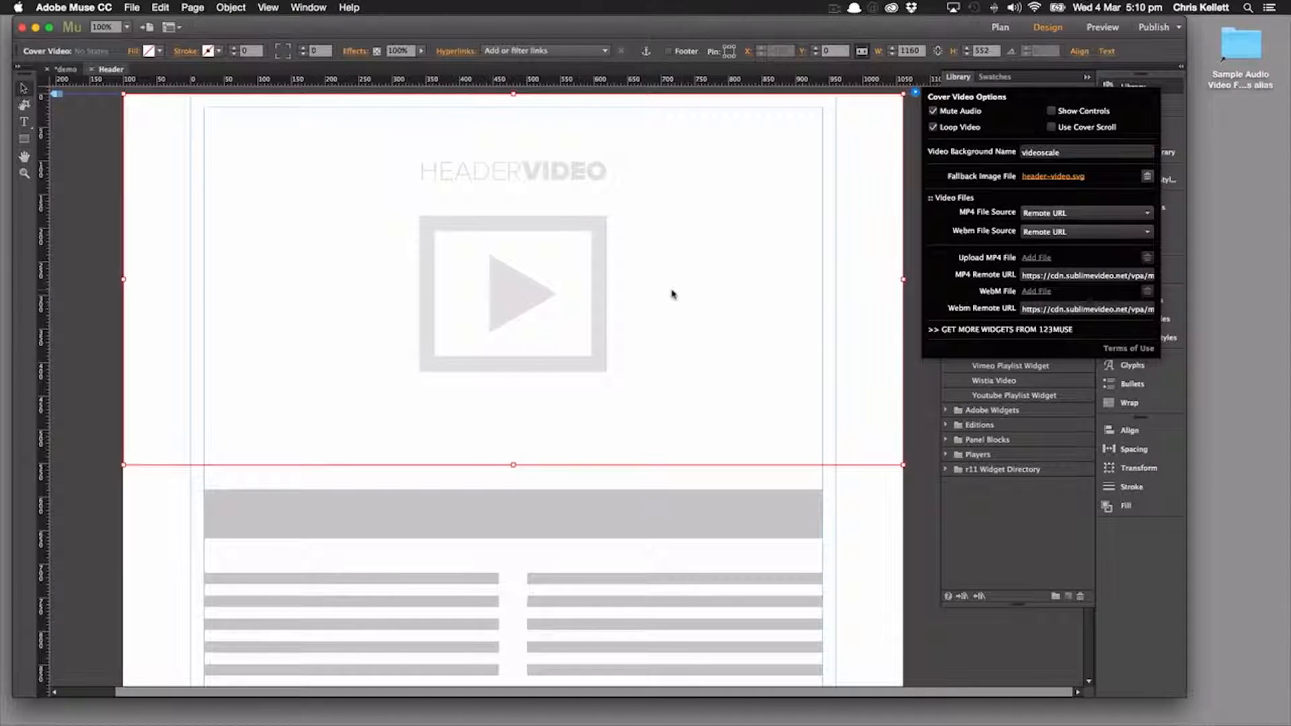
pyautogui.moveTo(936, 267)
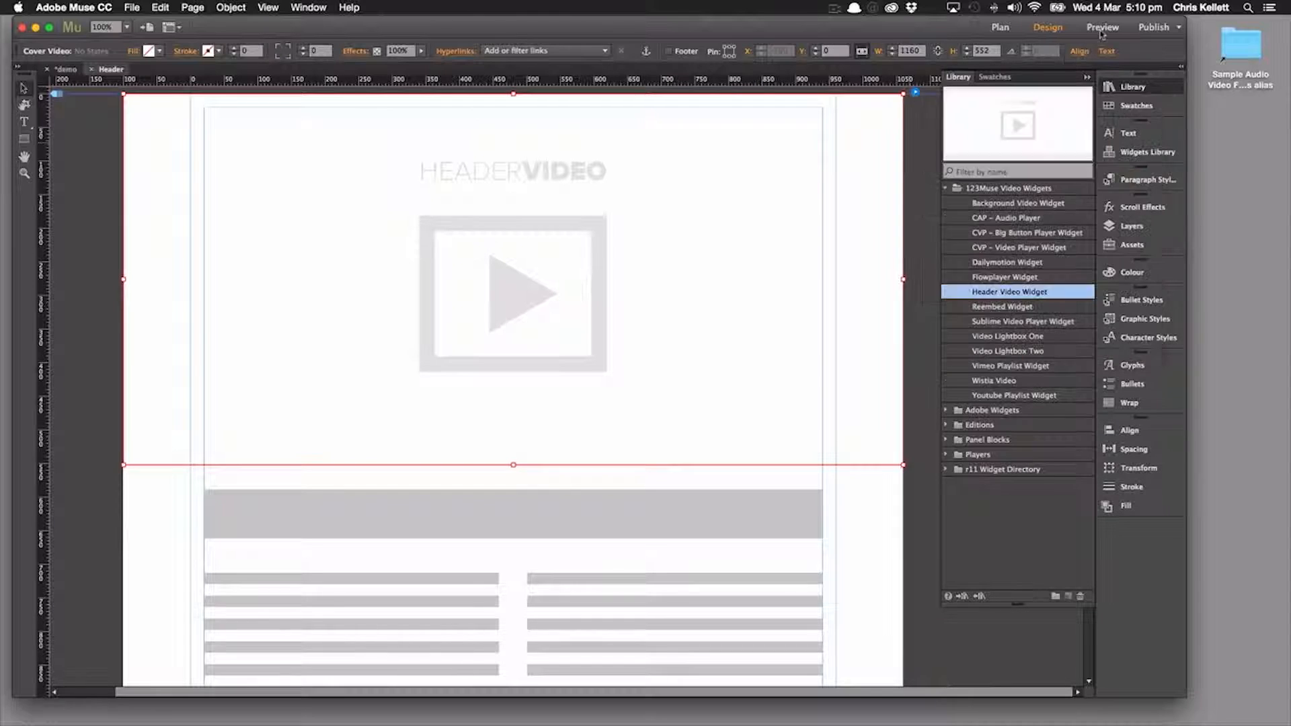
pyautogui.click(1103, 28)
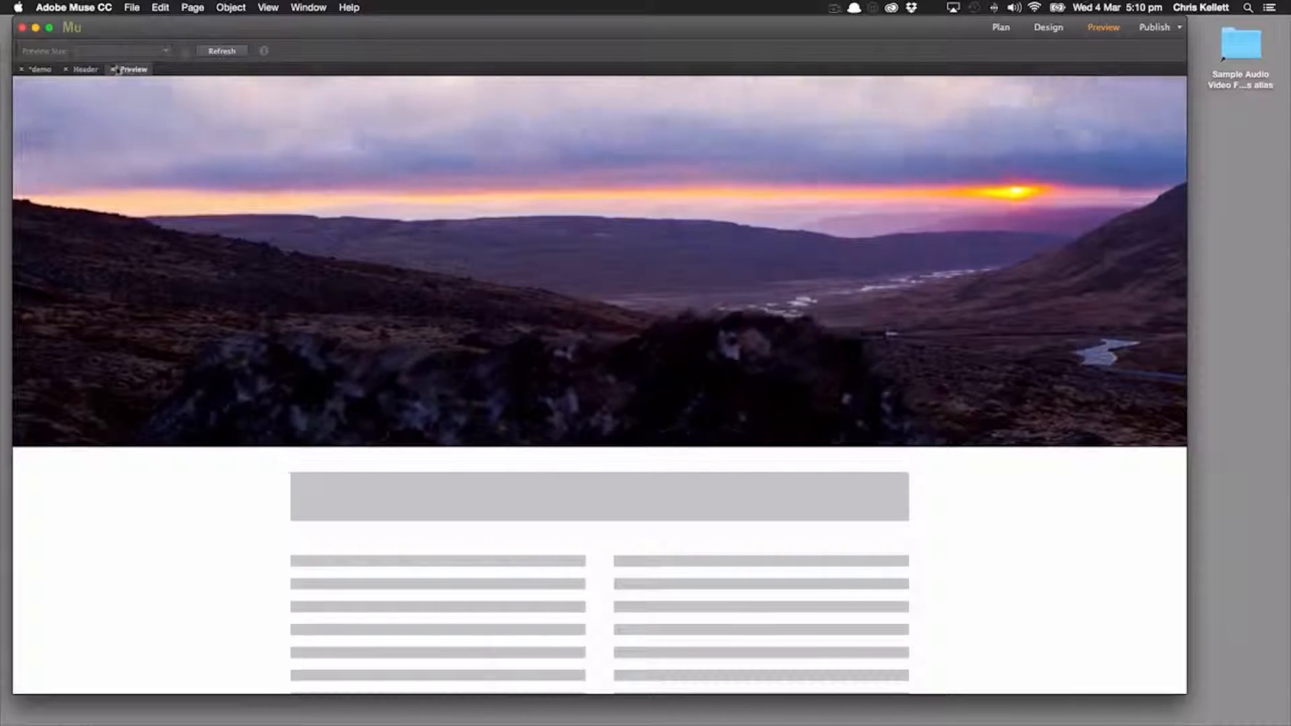
pyautogui.click(1048, 27)
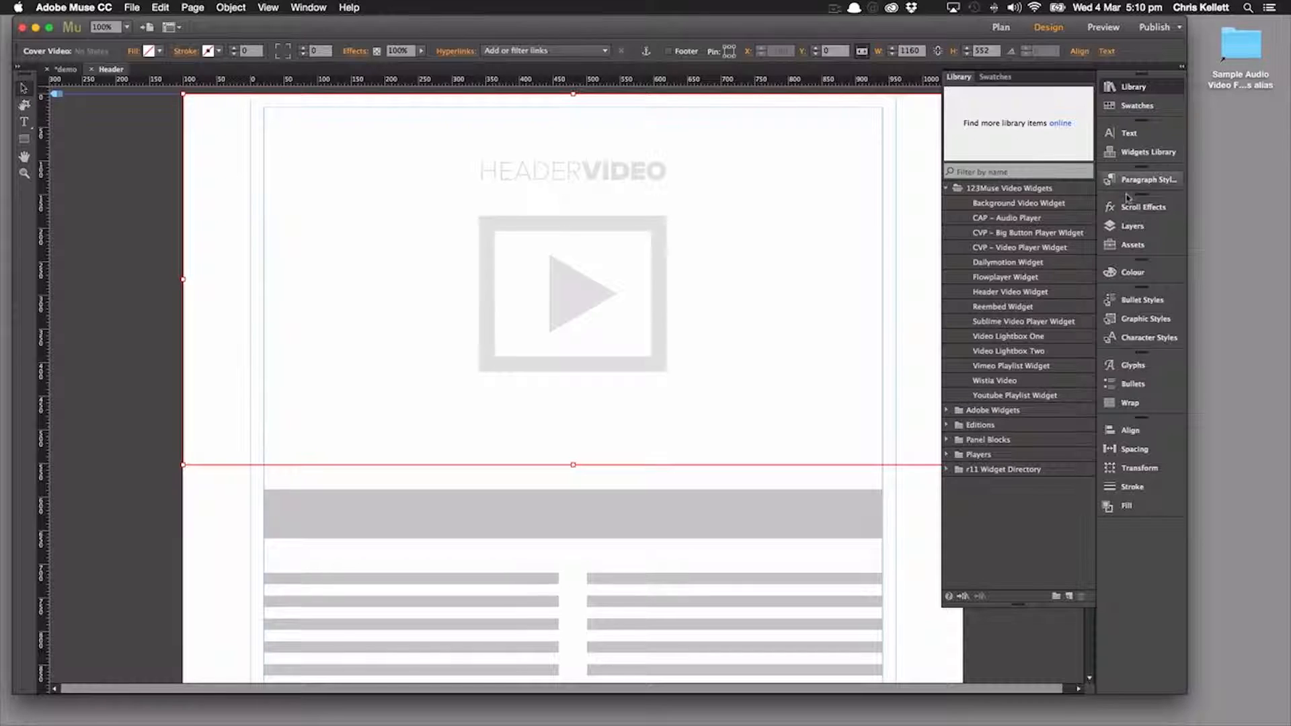
# Step: Drop the saved Players content item (VIDEO logo and Sample Content) onto the header and preview it
pyautogui.click(947, 454)
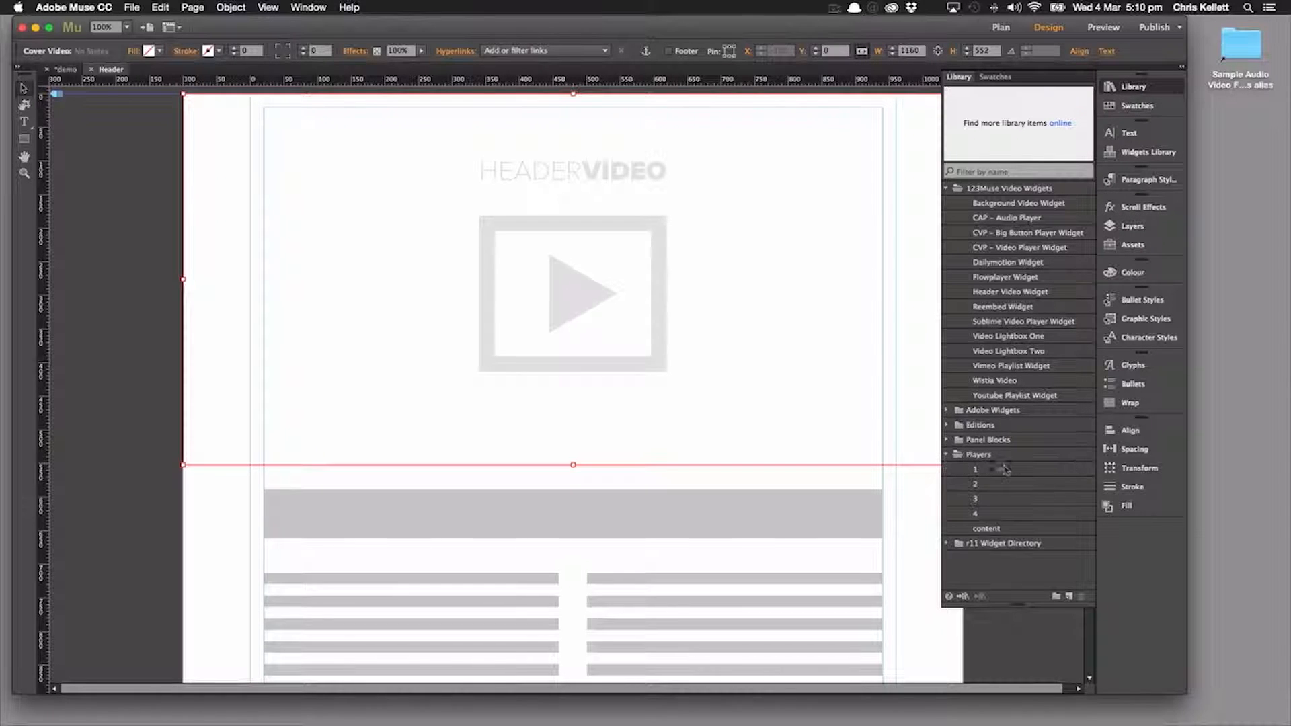
pyautogui.click(986, 528)
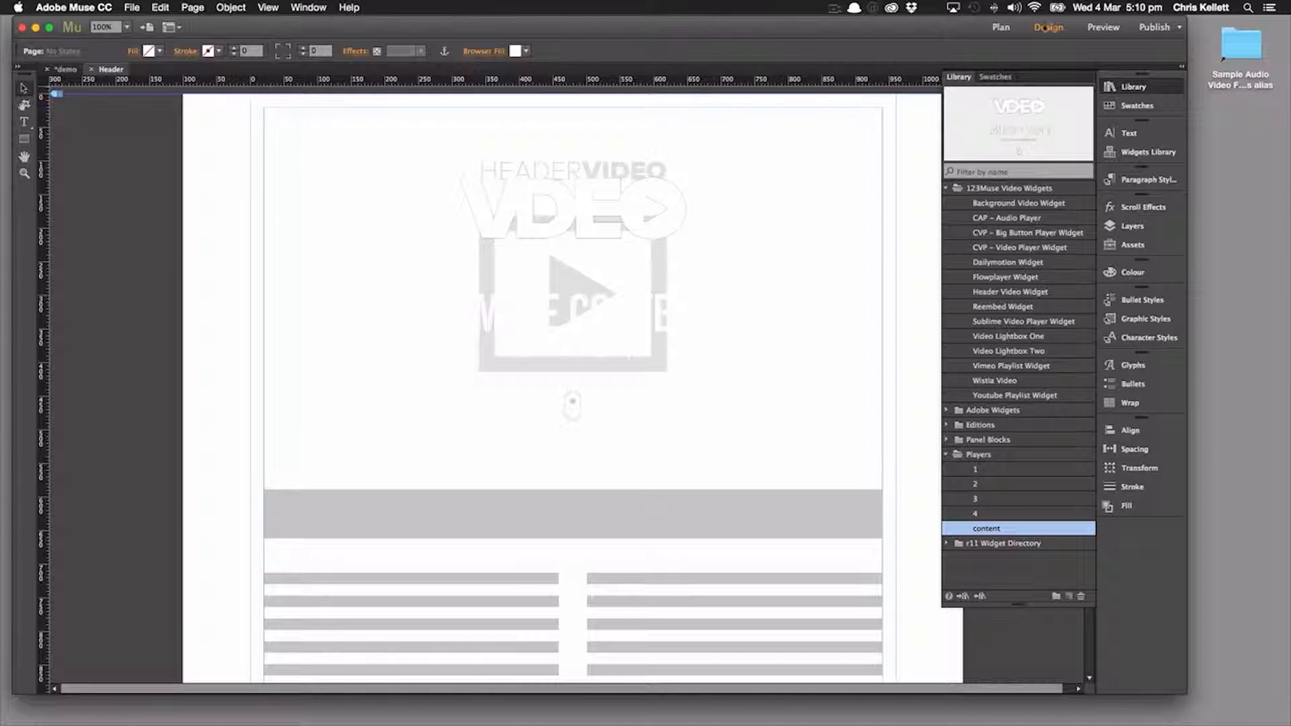
pyautogui.click(1102, 27)
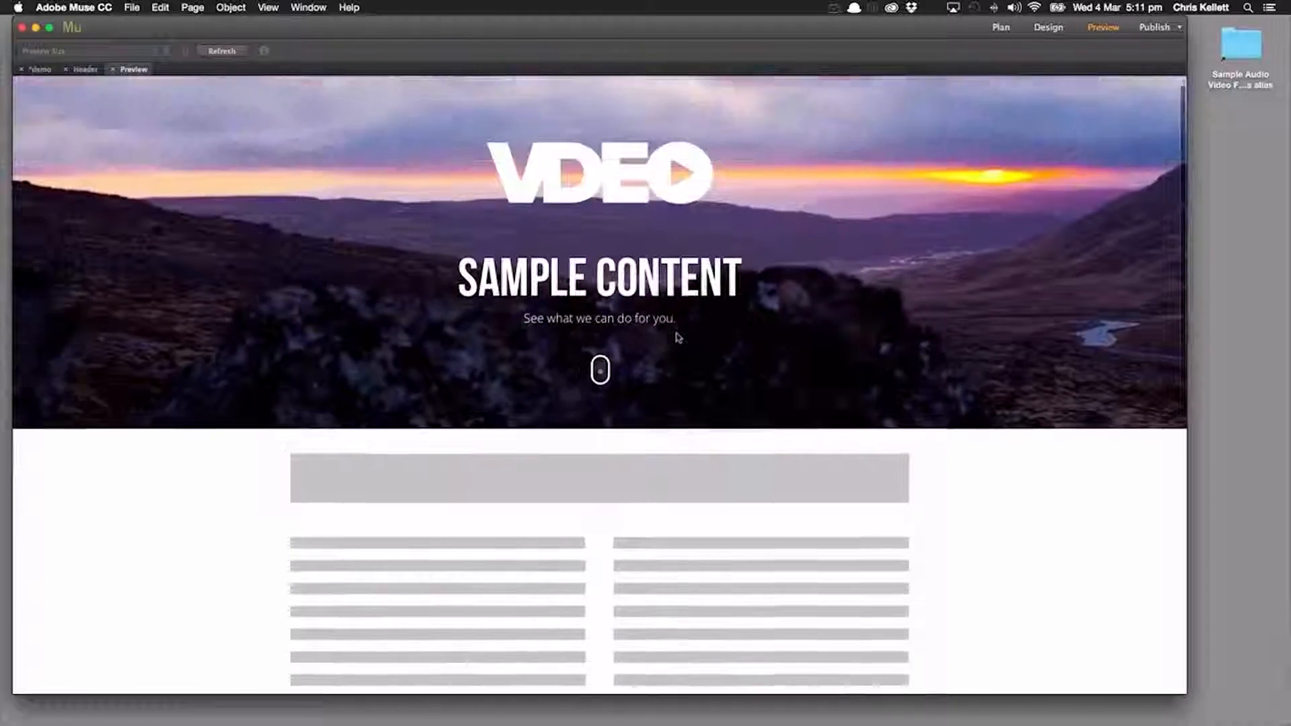
# Step: Scroll the preview to confirm the overlay on the looping video, then return to Design view
pyautogui.scroll(-3)
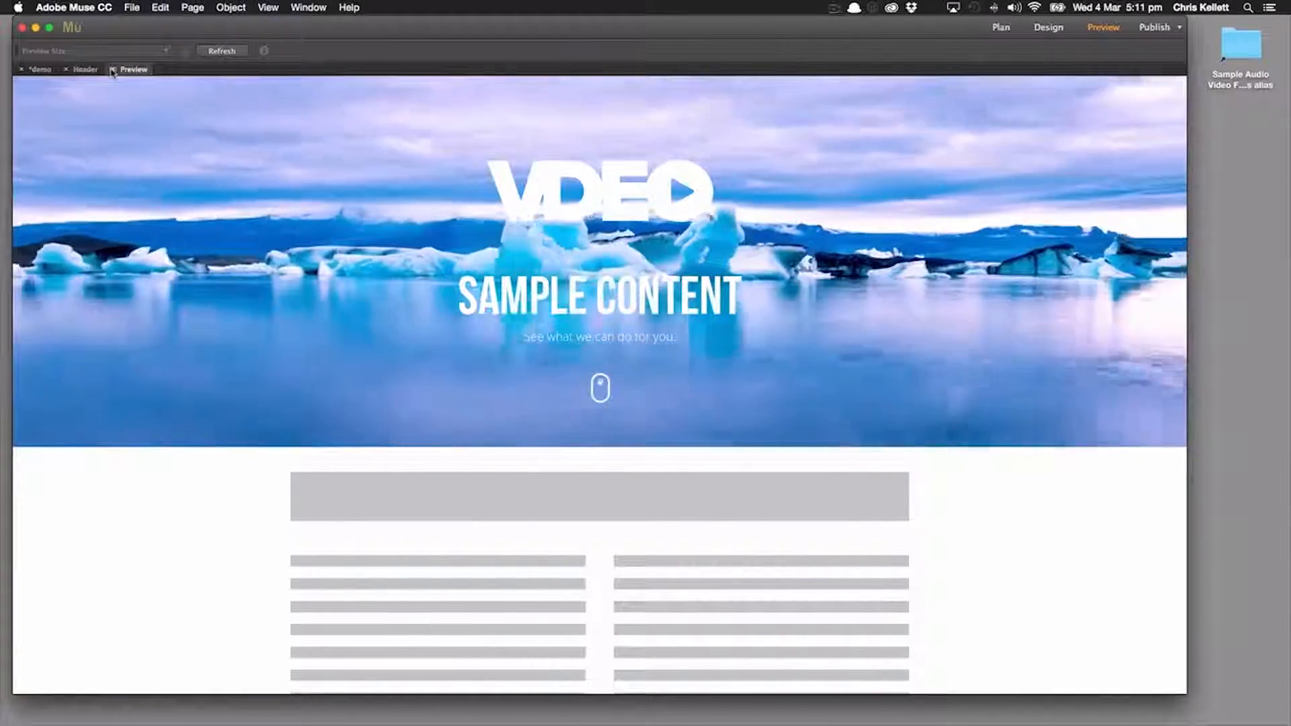
pyautogui.click(1048, 27)
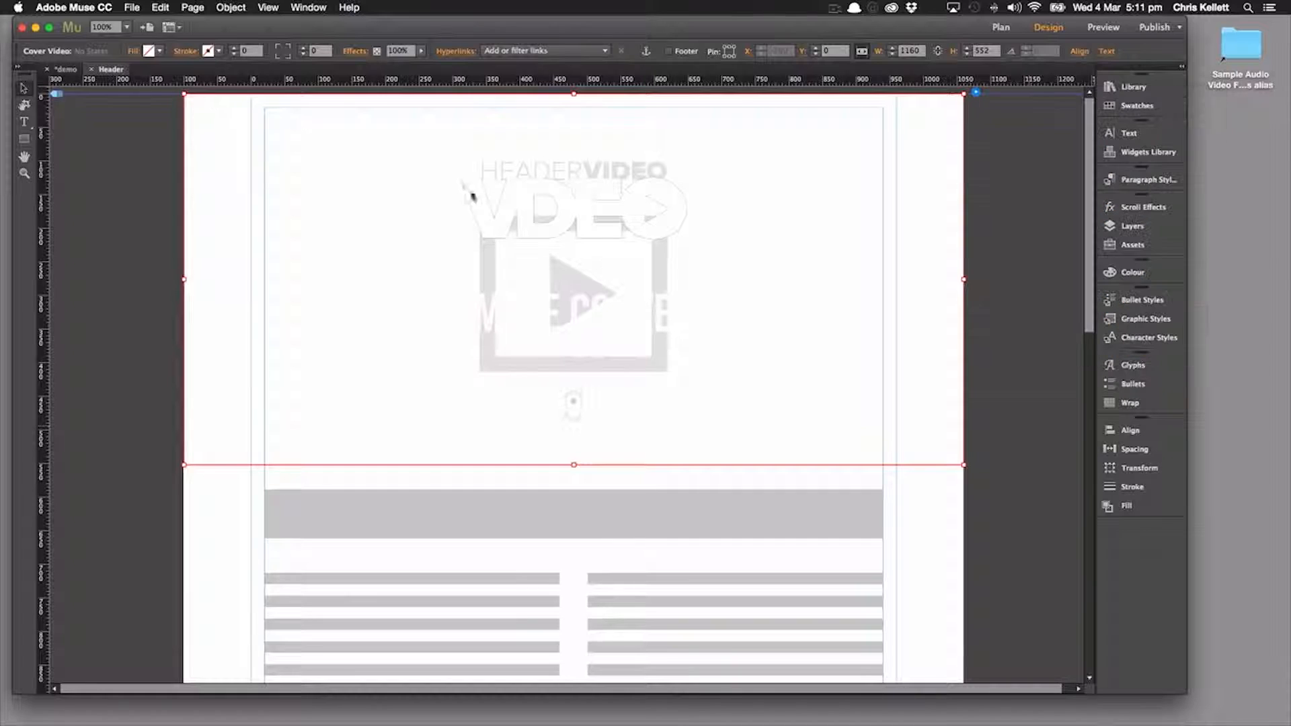
# Step: Send the header page to the web browser via File > Preview Page in Browser
pyautogui.click(131, 7)
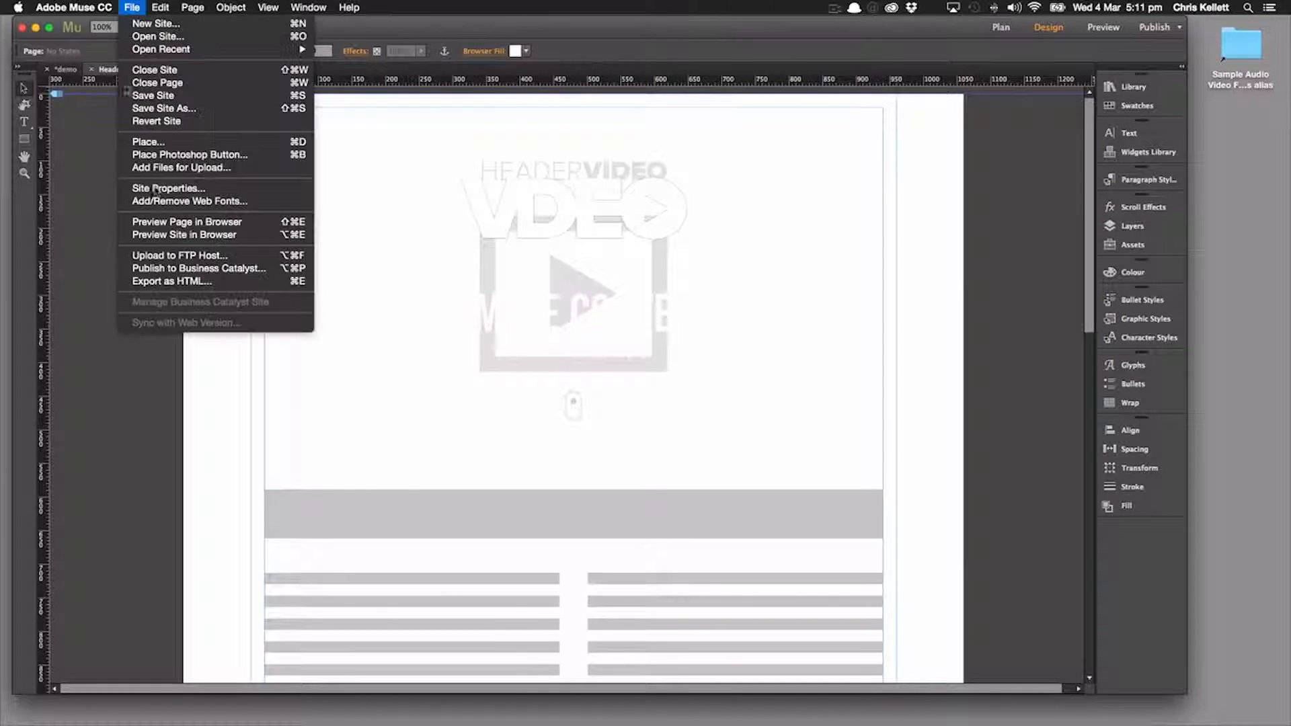
pyautogui.click(185, 221)
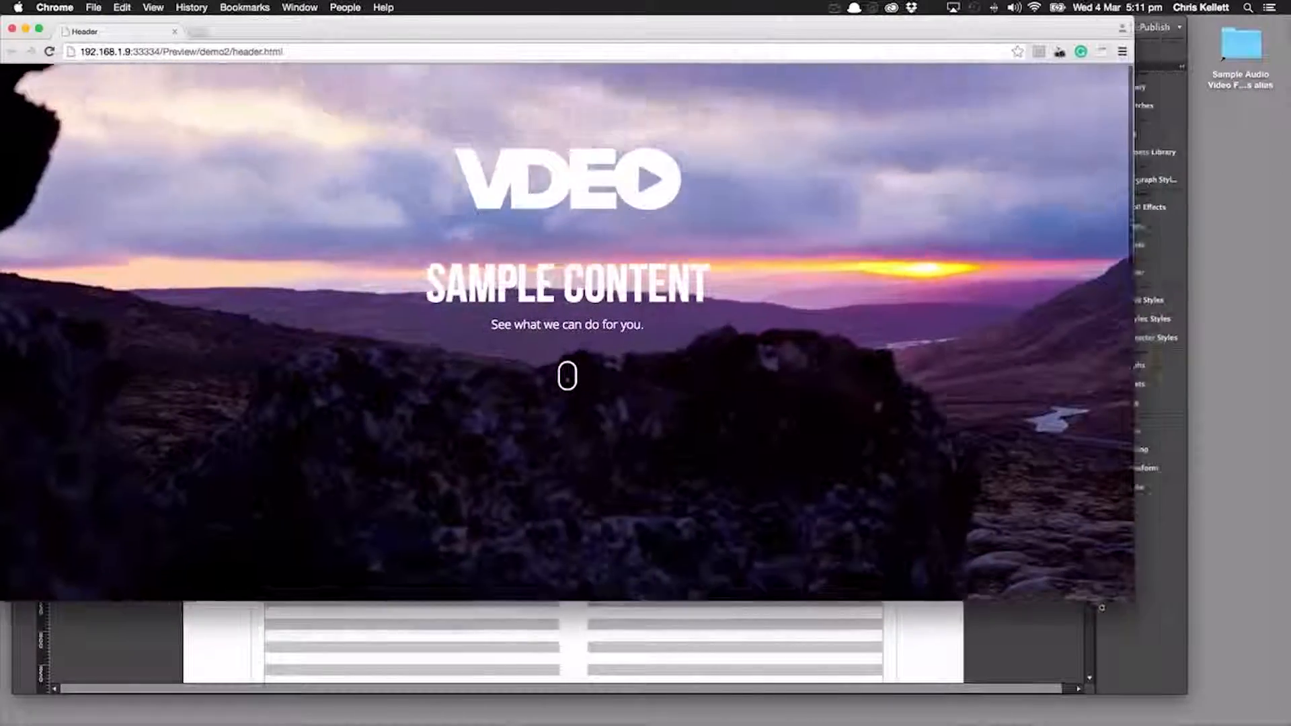
# Step: Scroll through header.html in Chrome to check the full-width looping cover video and overlay
pyautogui.scroll(-3)
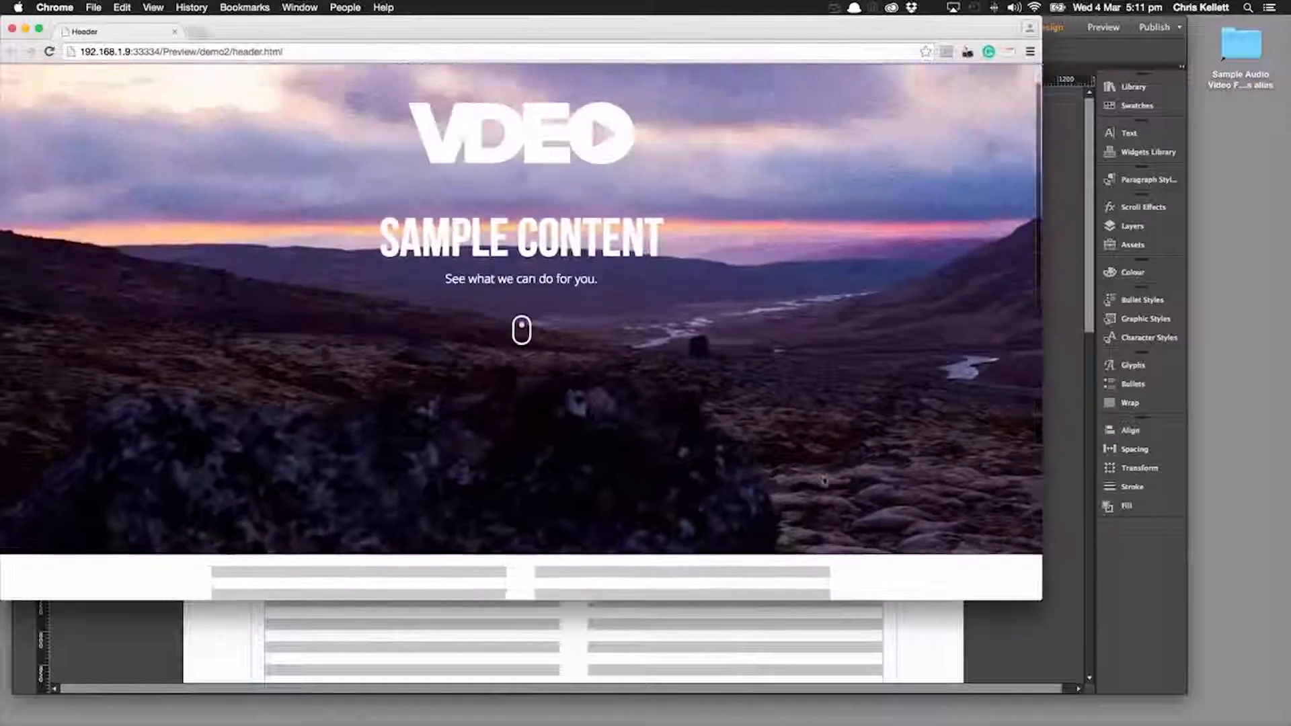
pyautogui.scroll(-3)
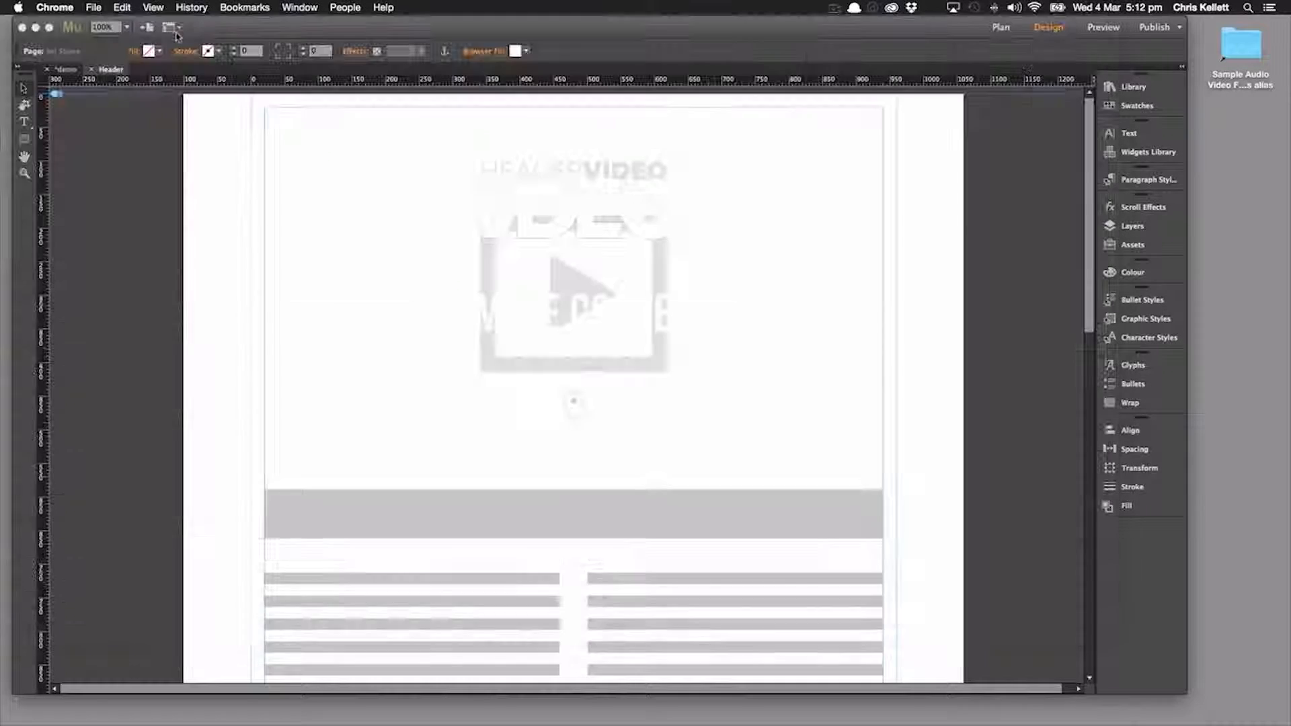
pyautogui.click(570, 276)
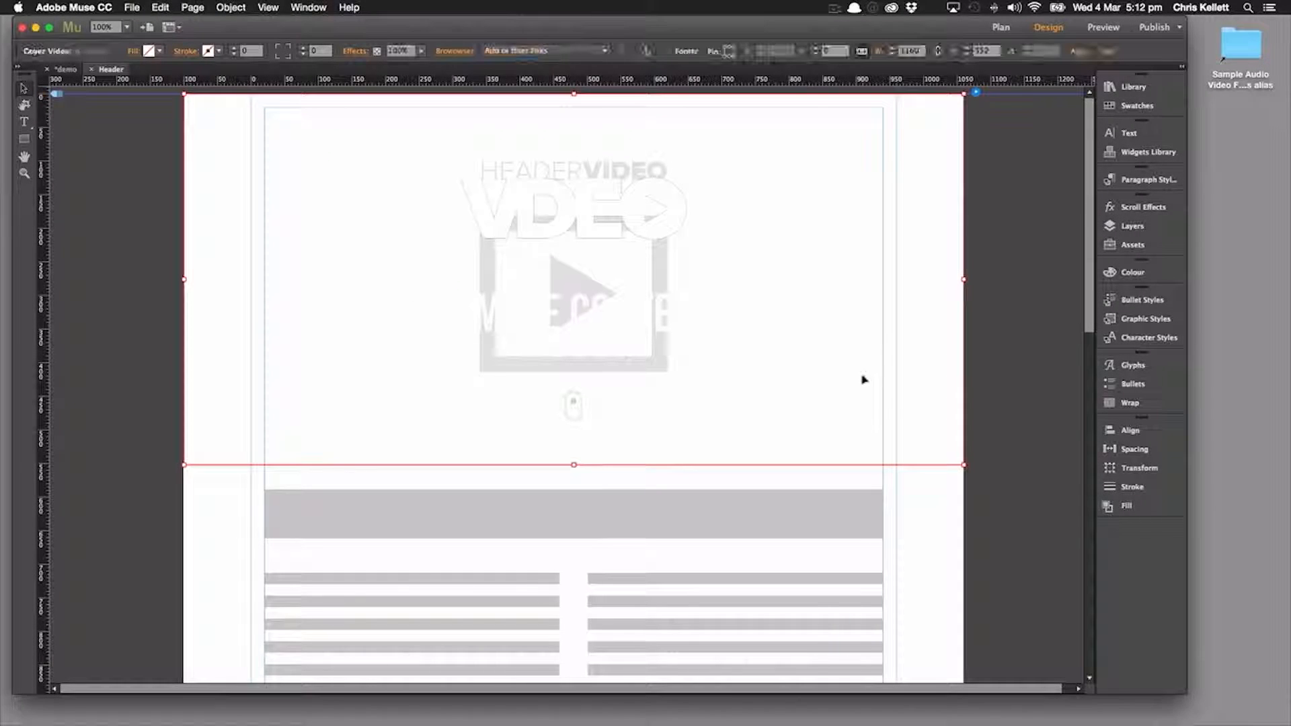